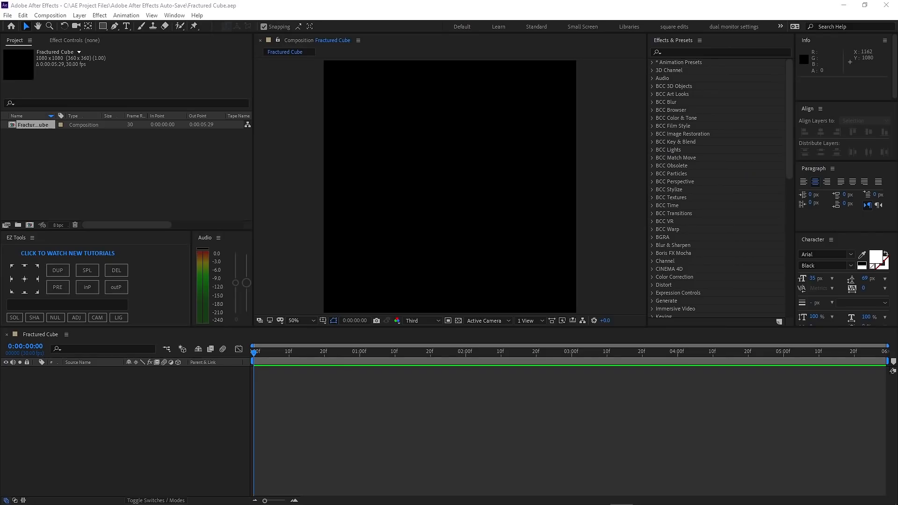
{"action": "left_click", "coordinate": [67, 253]}
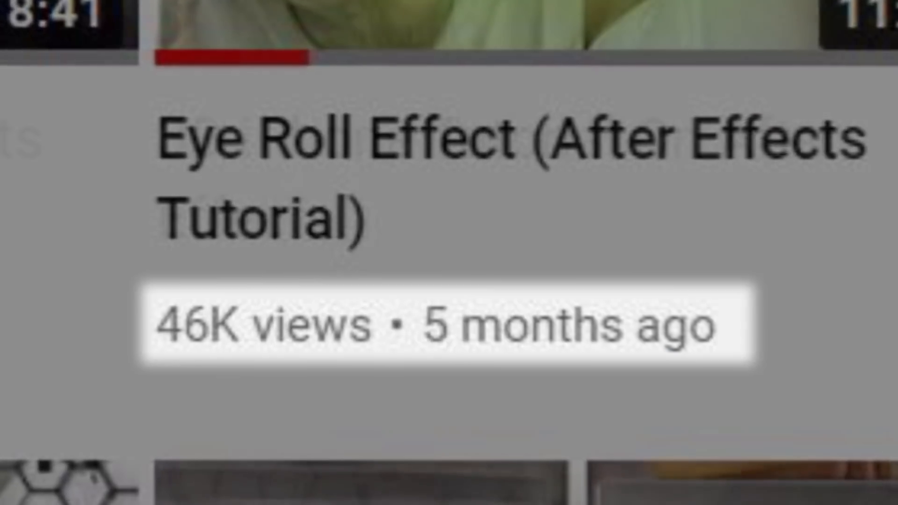